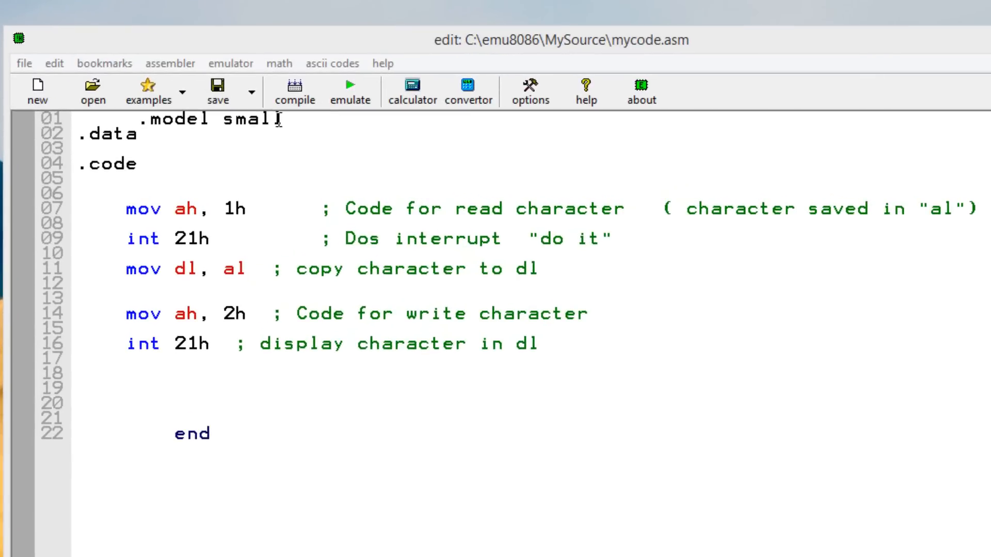
# Step: Review the source, highlighting the small model directive, the al register comments and dl on line 11
pyautogui.doubleClick(202, 120)
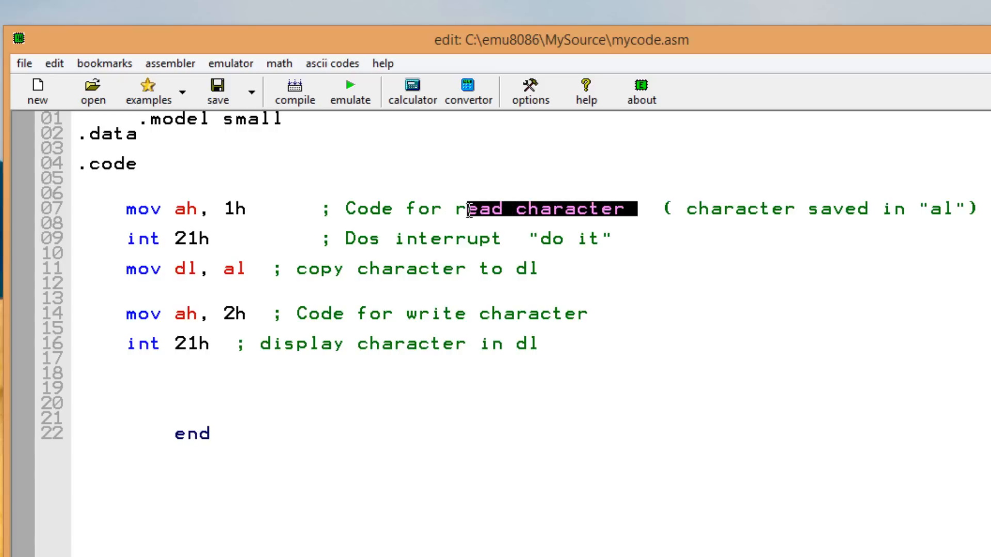
pyautogui.click(206, 209)
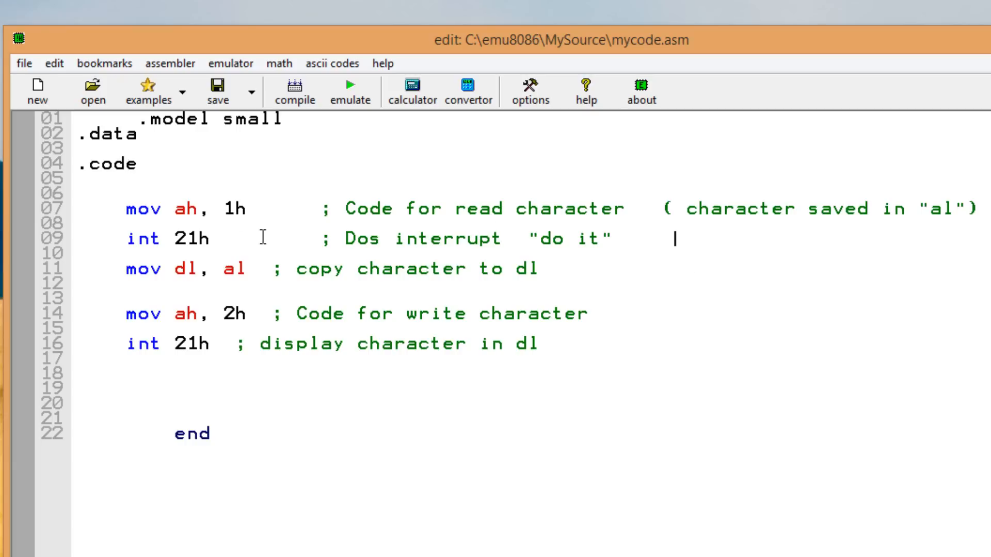
pyautogui.moveTo(937, 211)
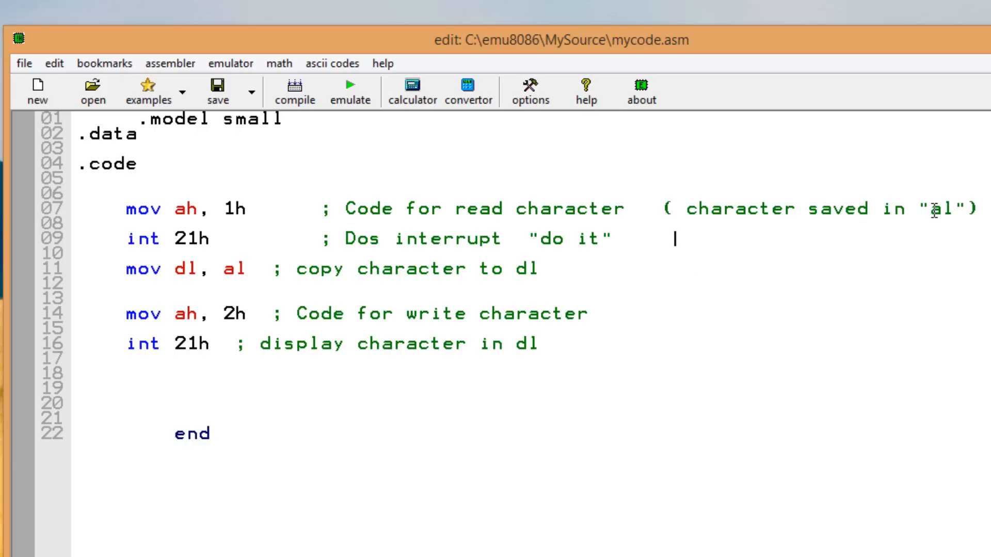
pyautogui.doubleClick(937, 212)
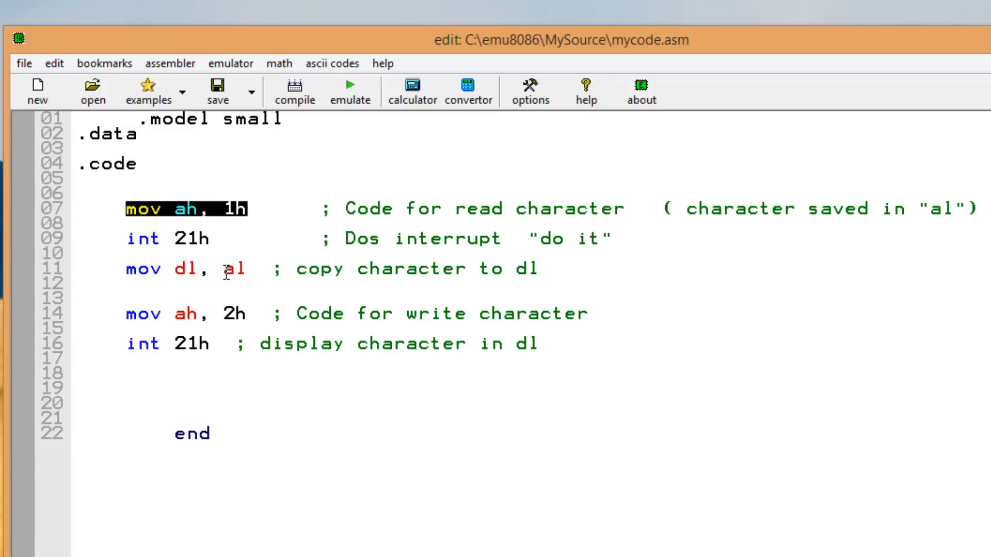
pyautogui.moveTo(935, 210)
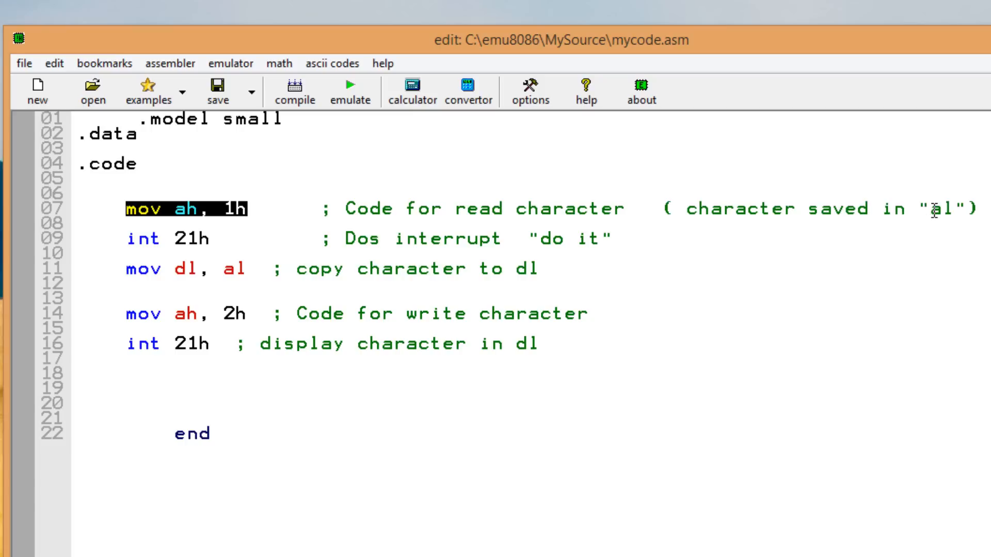
pyautogui.doubleClick(943, 209)
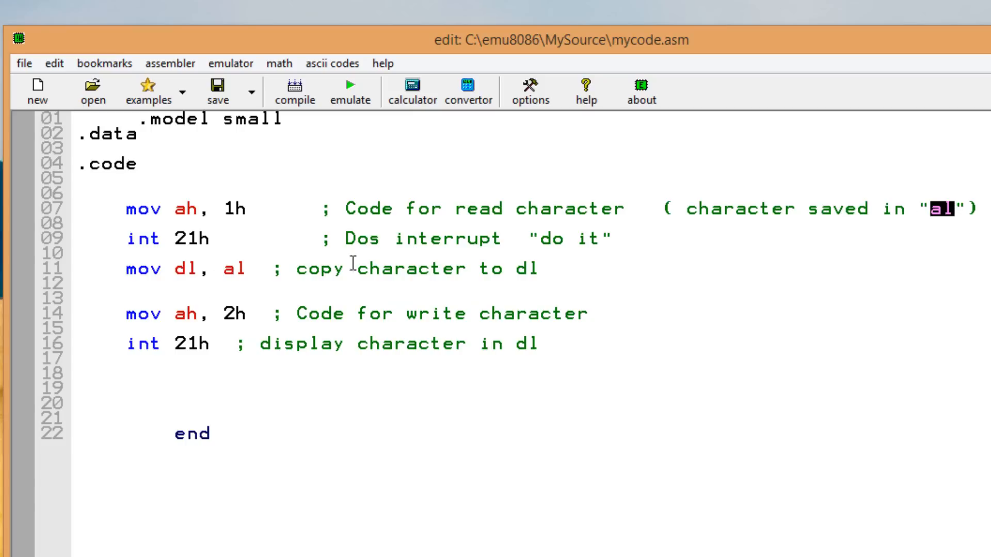
pyautogui.moveTo(208, 322)
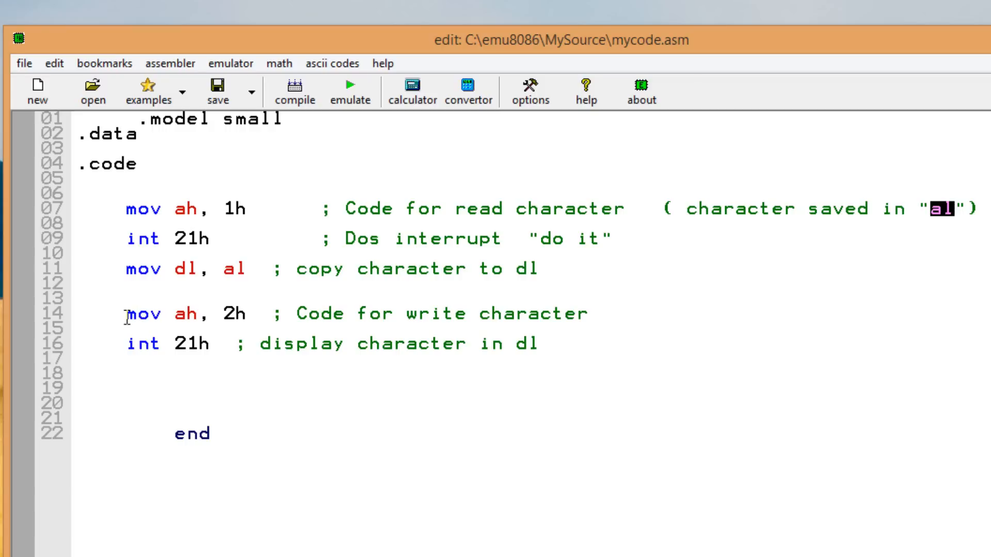
pyautogui.moveTo(227, 318)
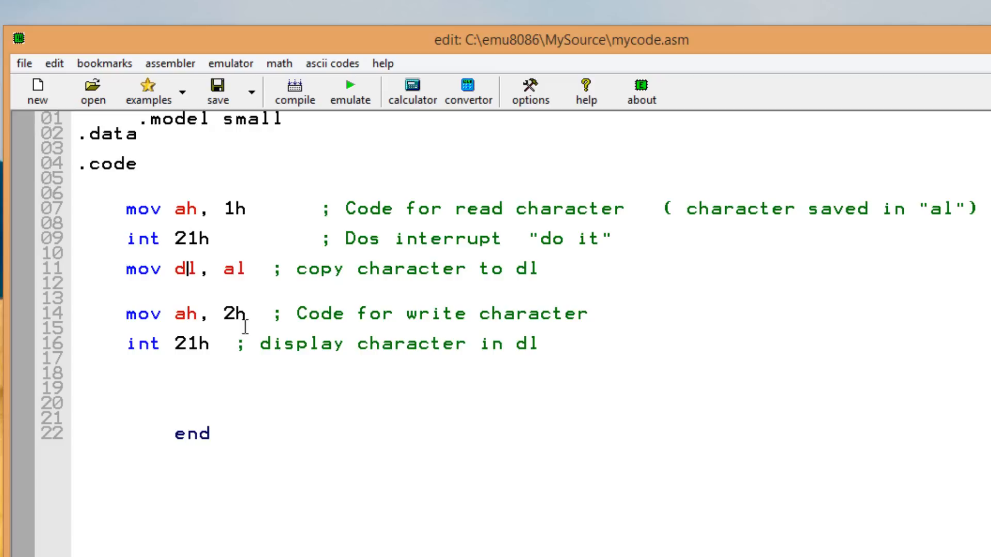
pyautogui.doubleClick(178, 268)
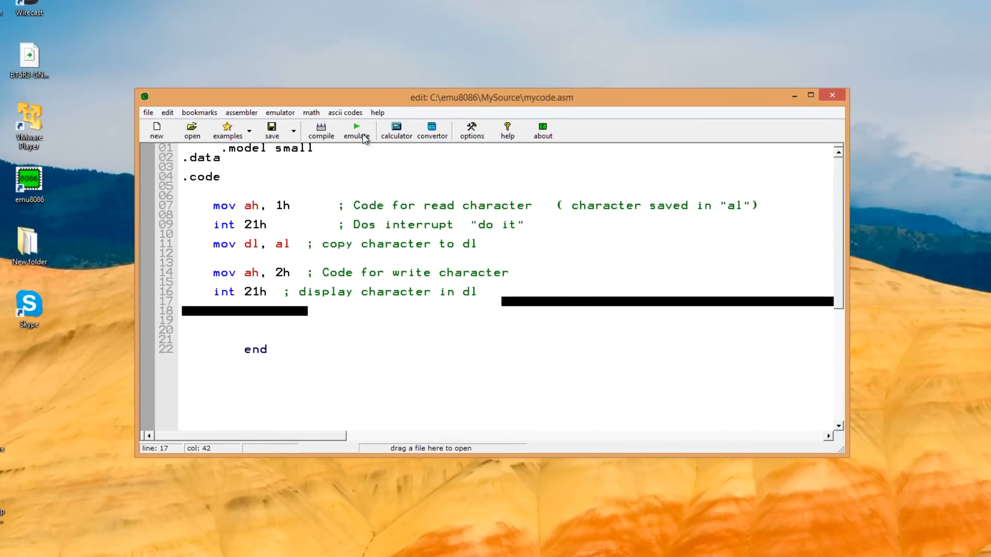
# Step: Compile and run the program in the emulator so the typed character echoes as 11
pyautogui.click(356, 126)
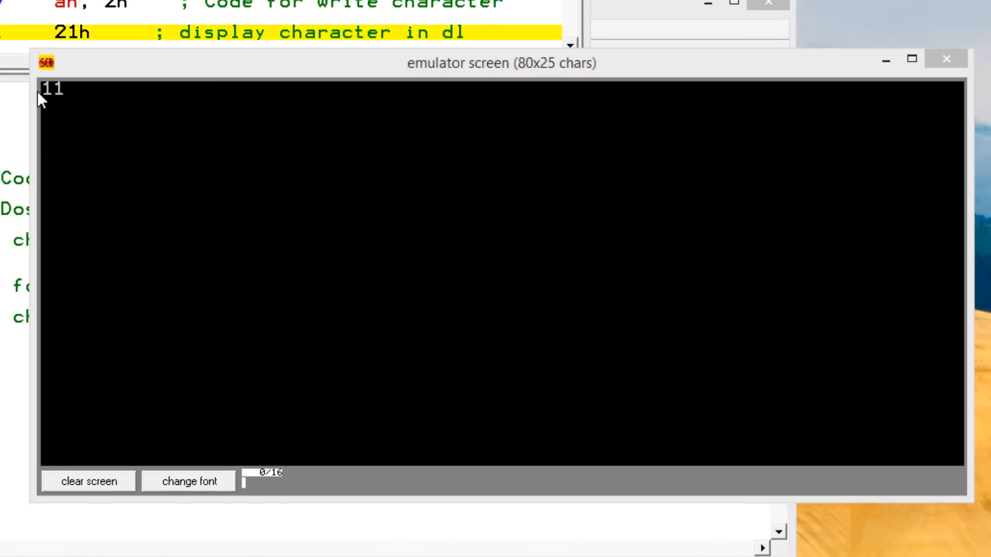
pyautogui.moveTo(78, 106)
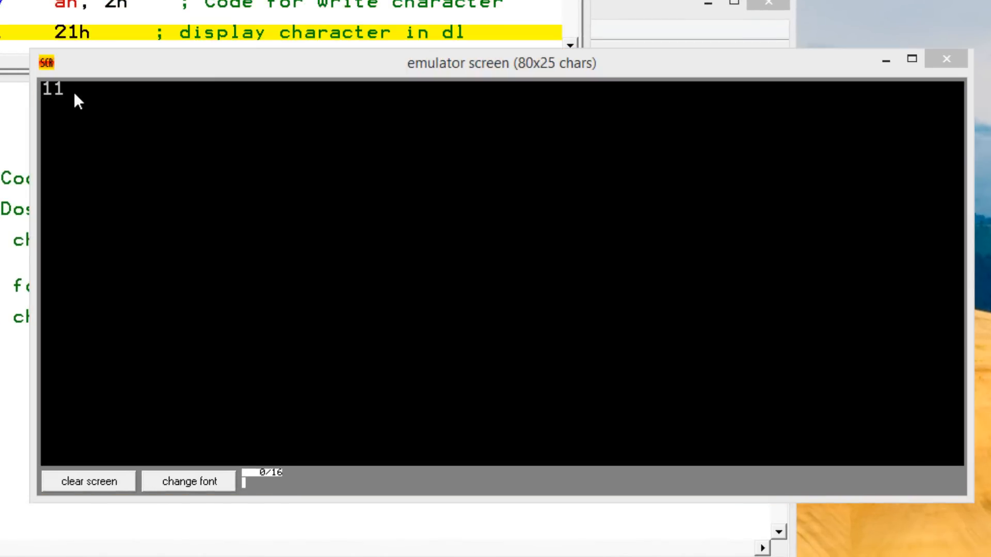
pyautogui.moveTo(62, 124)
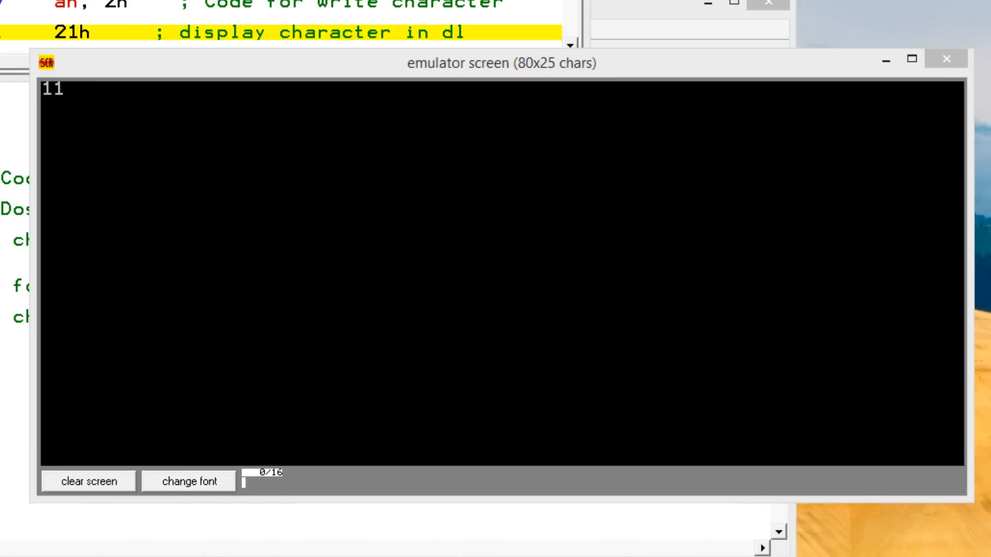
pyautogui.moveTo(8, 239)
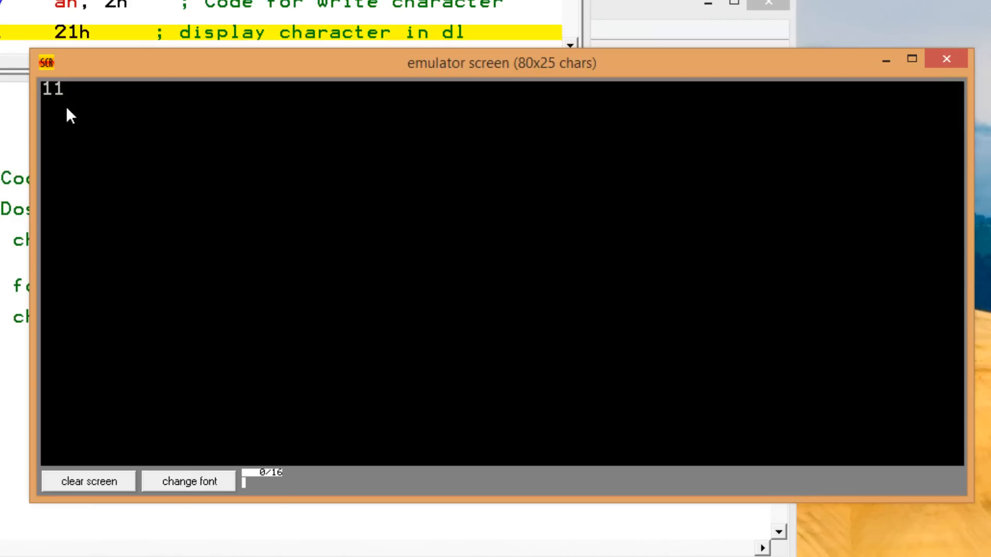
pyautogui.moveTo(54, 134)
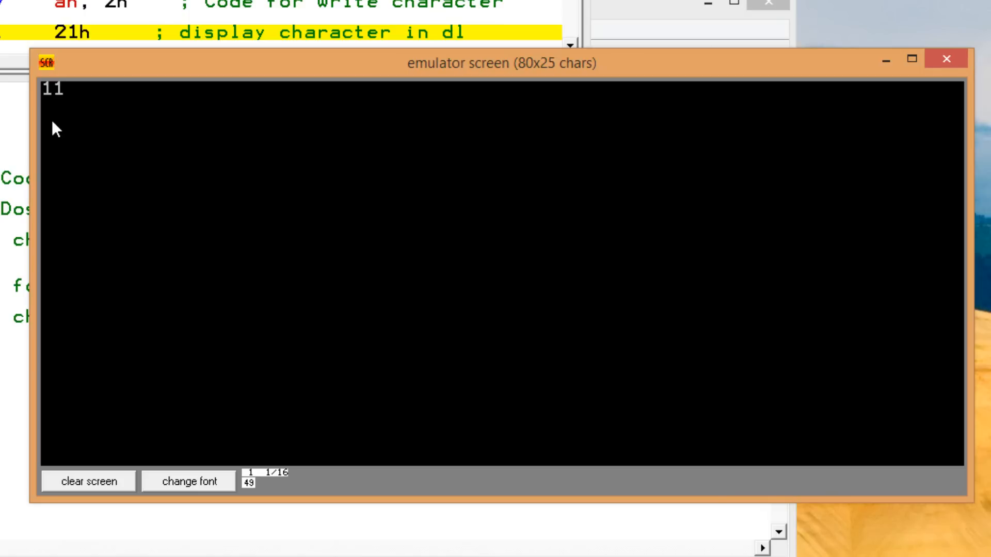
pyautogui.moveTo(76, 95)
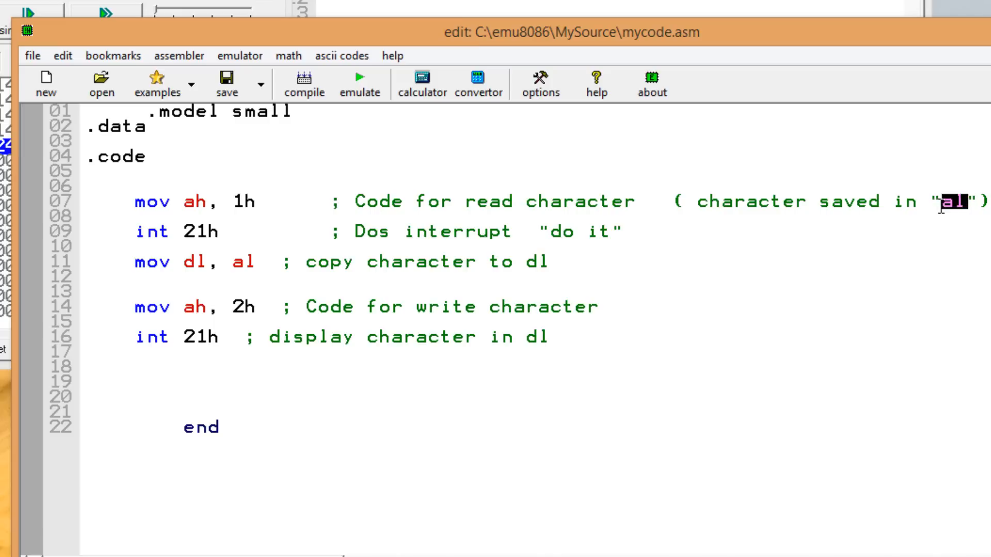
pyautogui.click(136, 231)
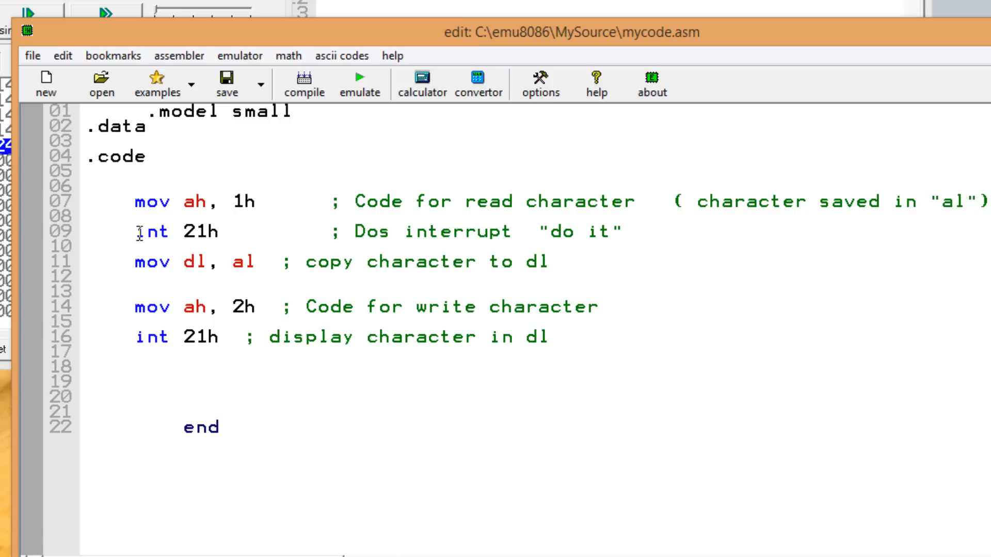
pyautogui.doubleClick(175, 231)
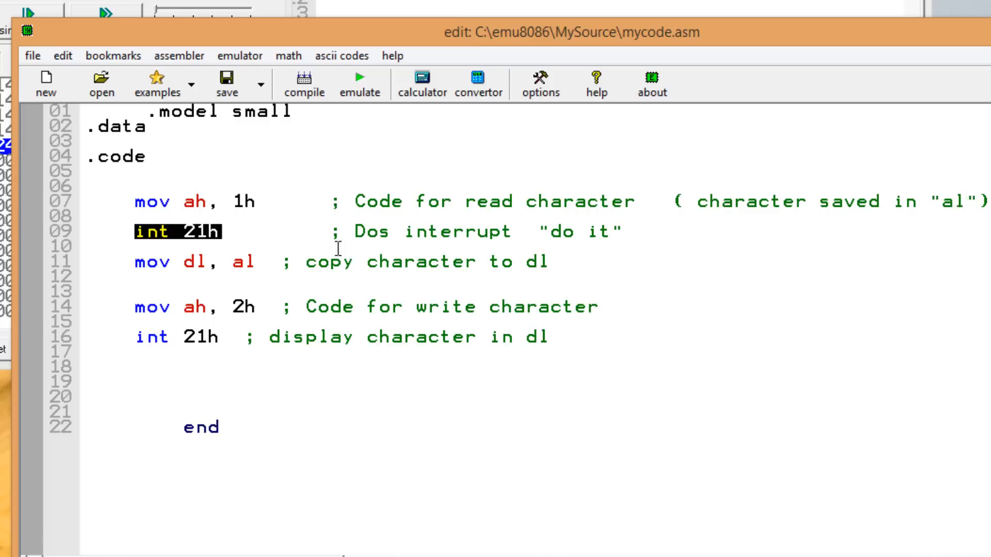
pyautogui.moveTo(124, 205)
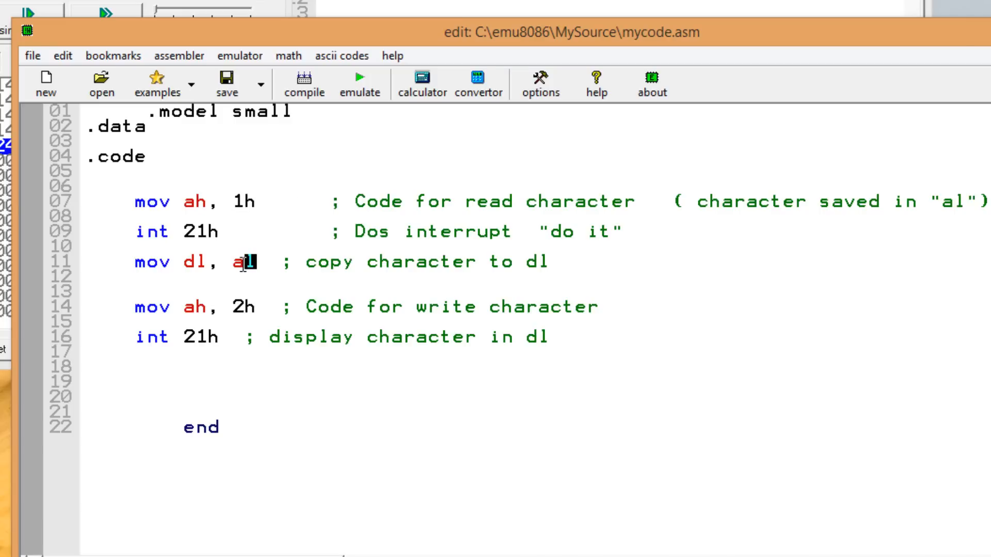
pyautogui.doubleClick(243, 262)
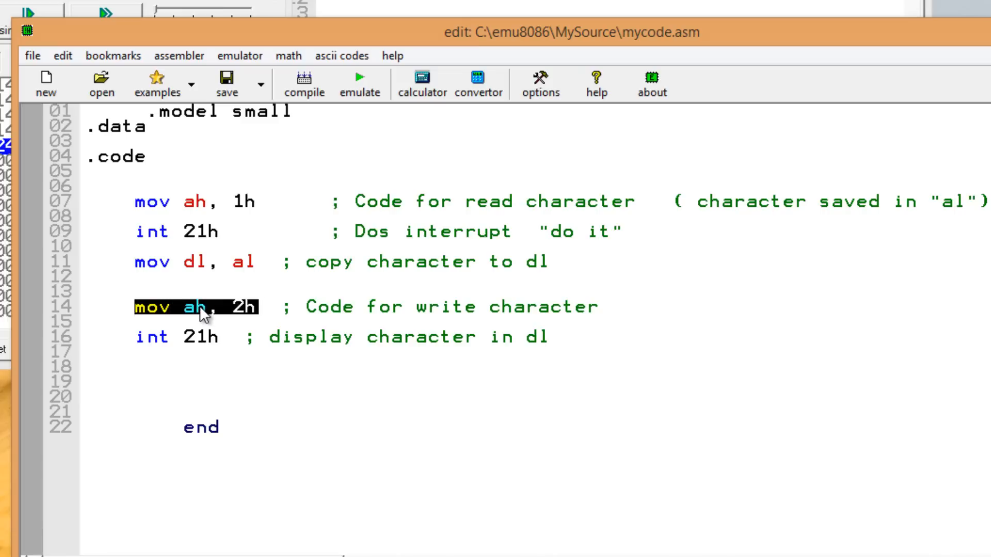
pyautogui.moveTo(165, 318)
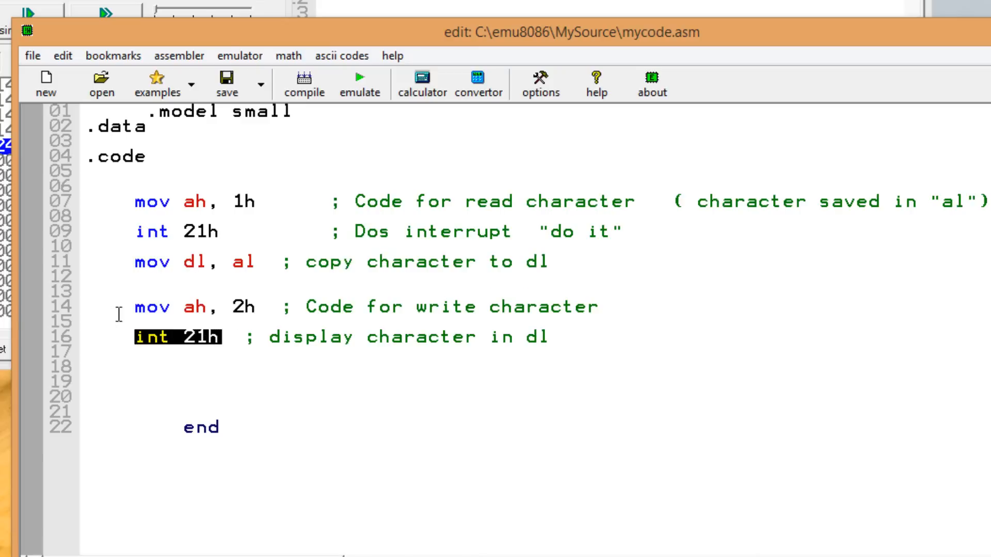
pyautogui.moveTo(139, 301)
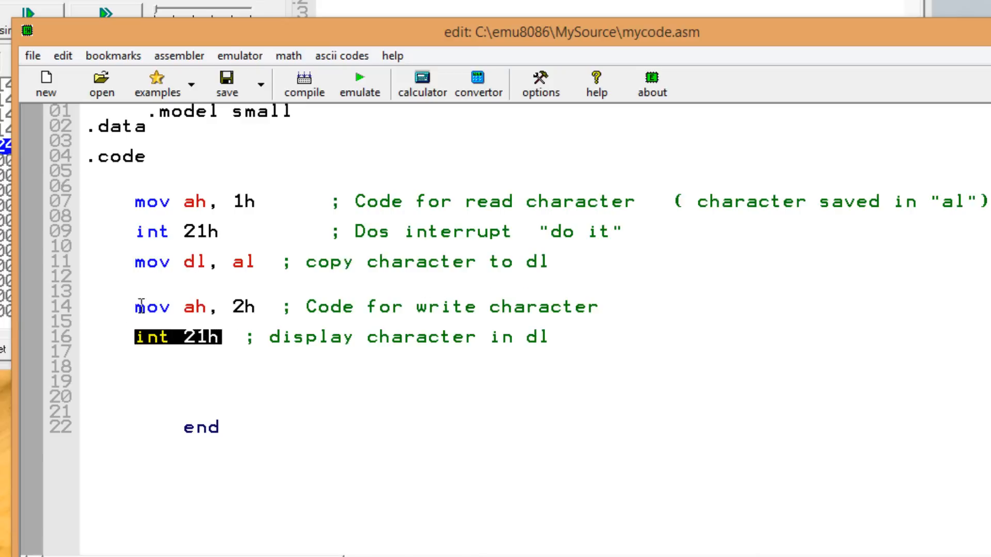